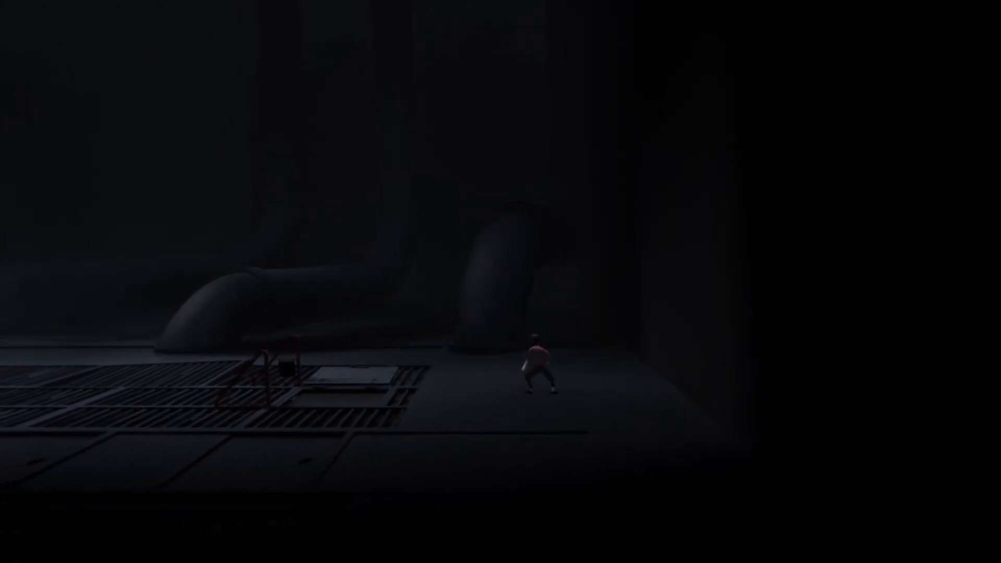
key("Right")
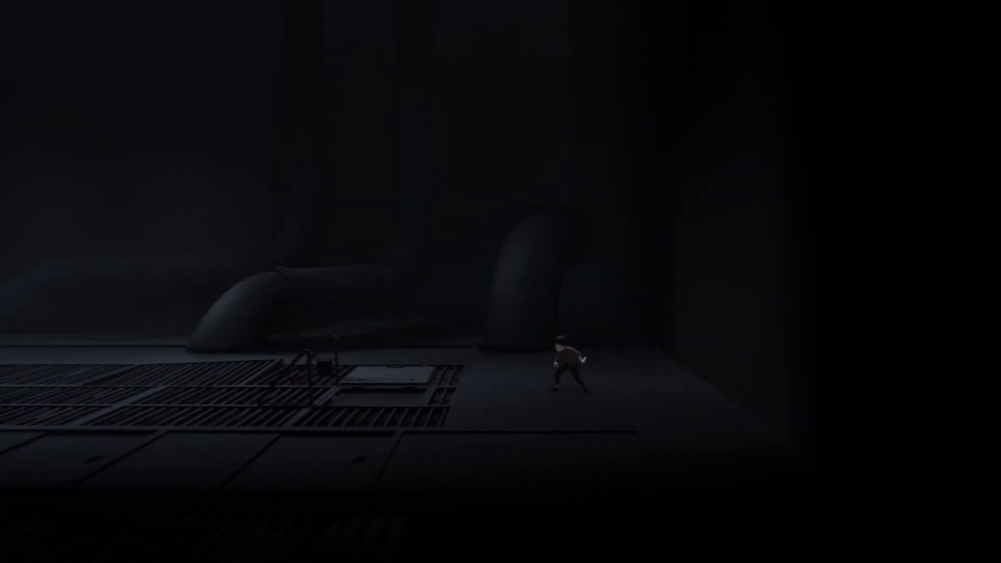